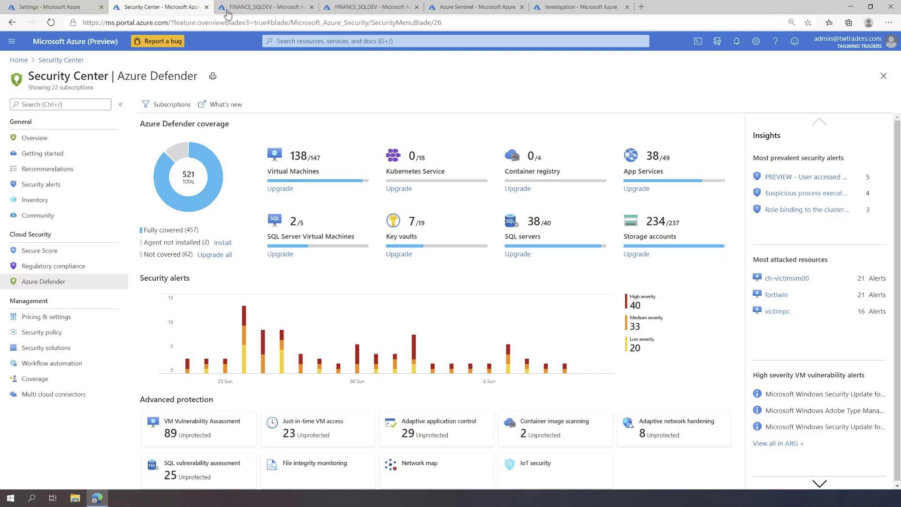
Step: Switch to the FINANCE_SQLDEV tab to show the Azure Arc SQL Server overview
click(266, 7)
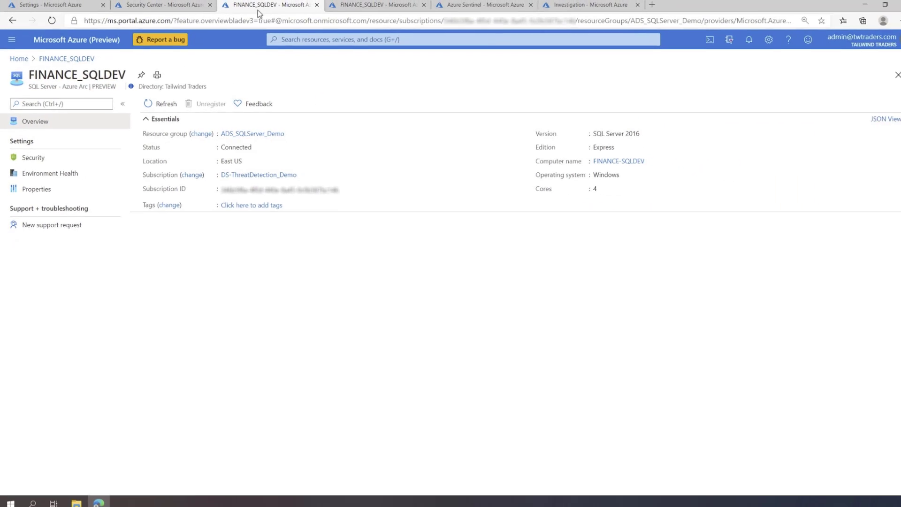
Step: Open FINANCE_SQLDEV's Security page under Settings
click(33, 157)
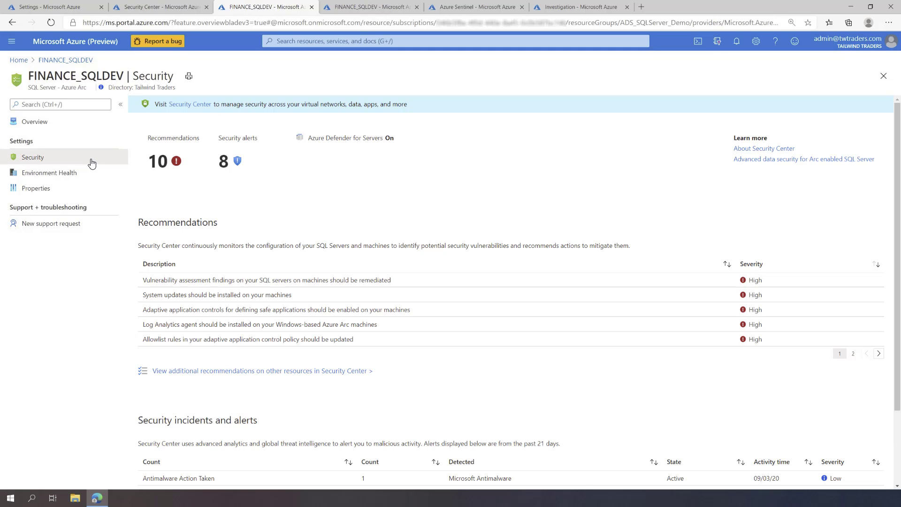
mouse_move(102, 175)
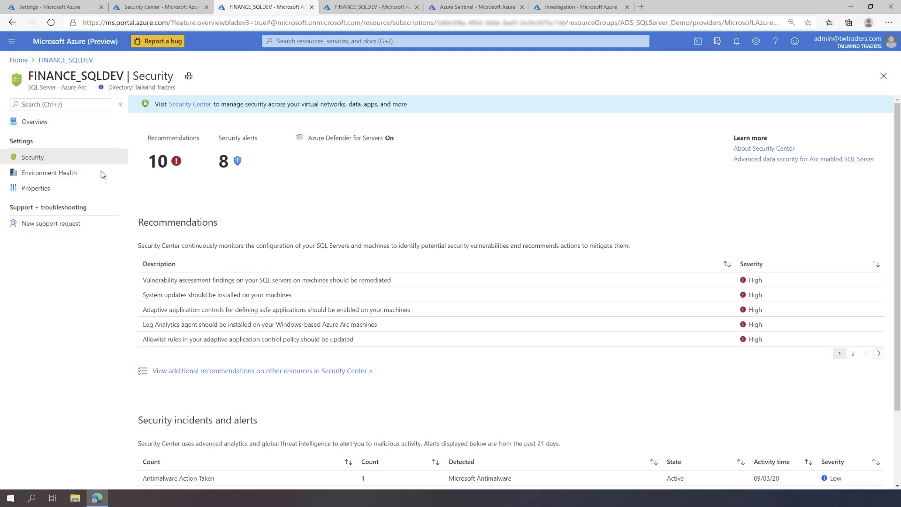
Step: Review the VA1058 'sa' login check, then return to FINANCE_SQLDEV's security alerts
click(266, 279)
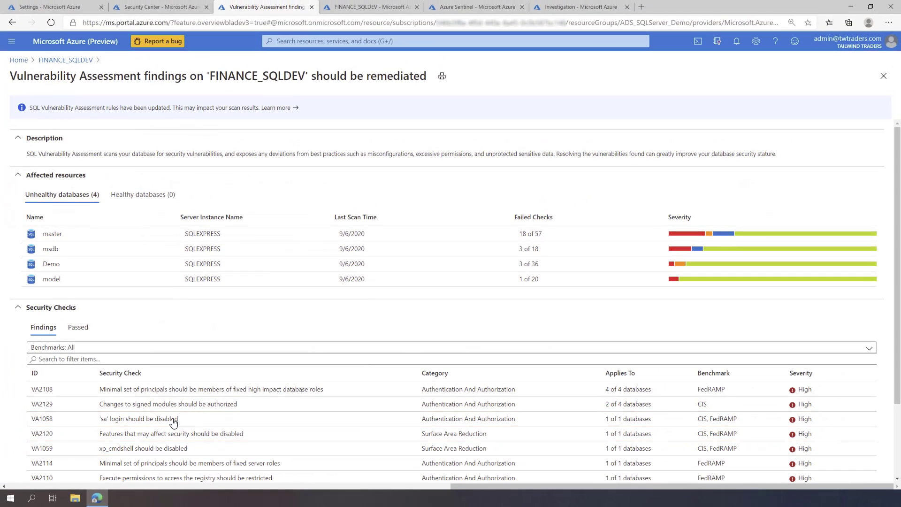
click(144, 418)
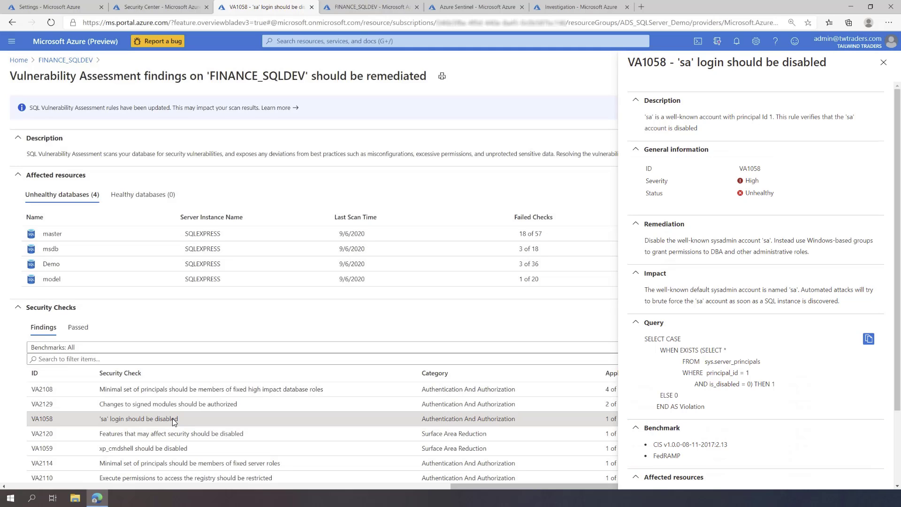
click(371, 7)
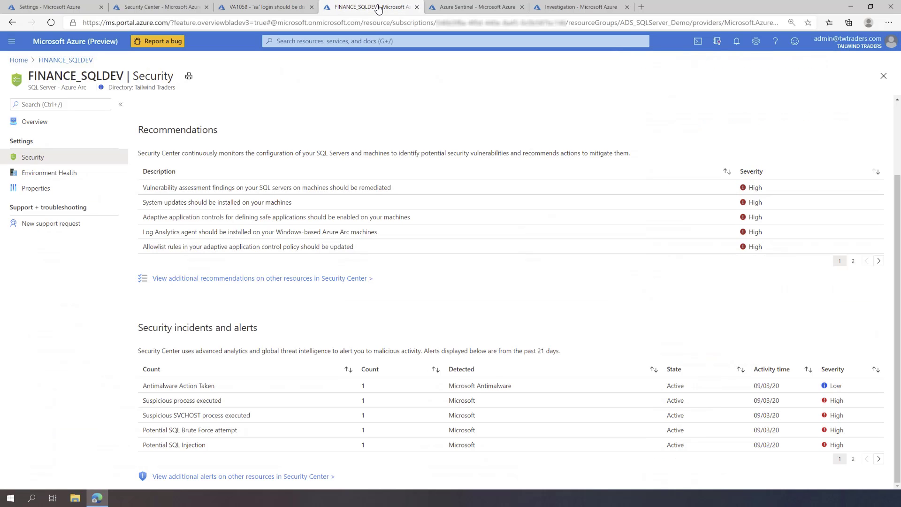
click(190, 430)
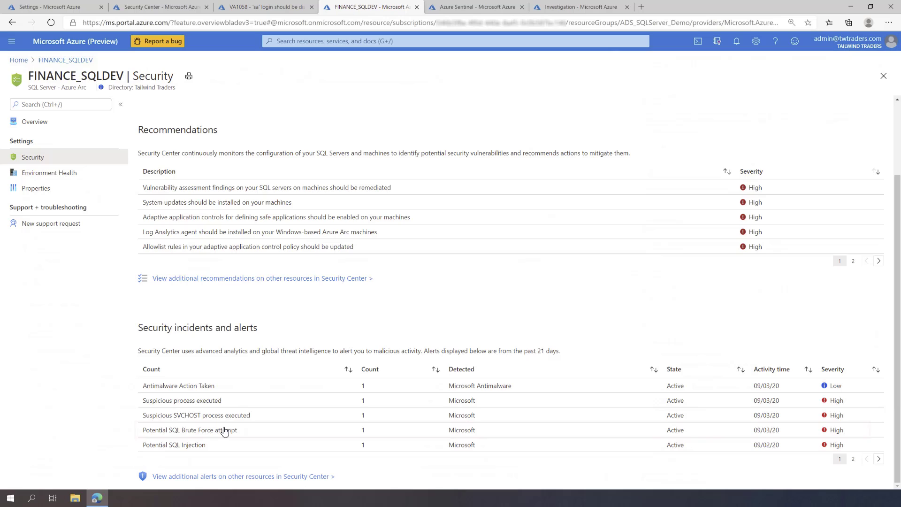
Step: Open the Potential SQL Brute Force attempt alert to see its mitigation steps
click(195, 430)
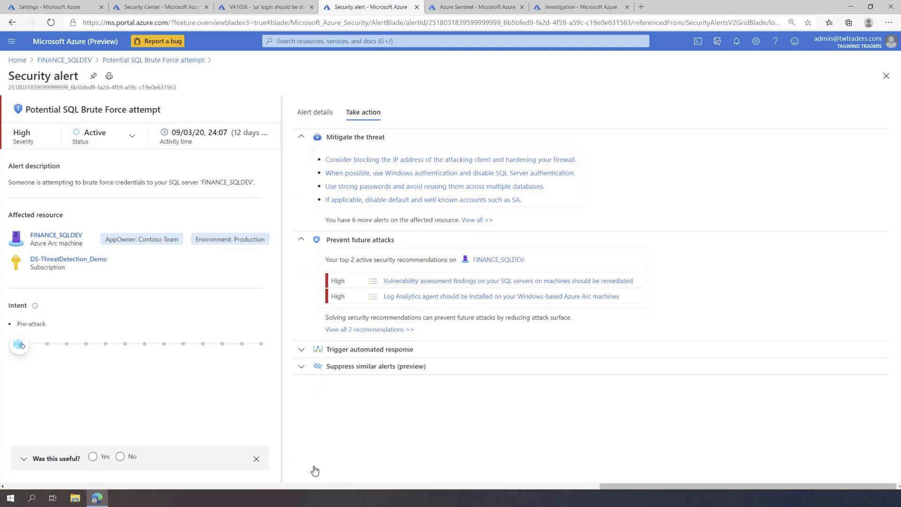
mouse_move(442, 149)
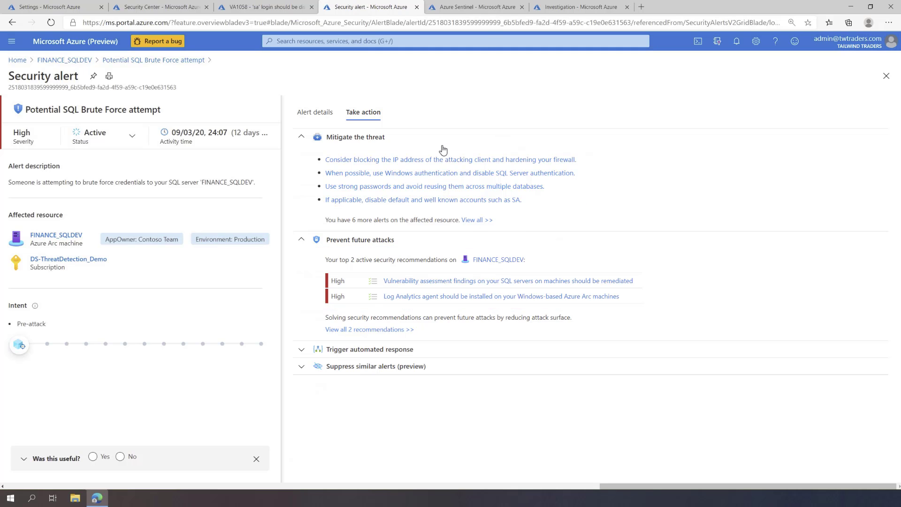
Step: Investigate the brute force incident from the Azure Sentinel incidents list
click(475, 6)
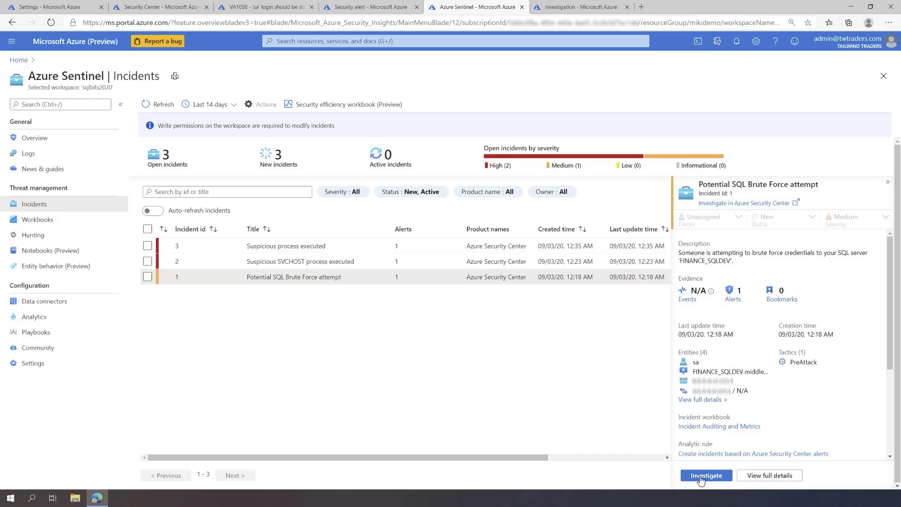
click(706, 475)
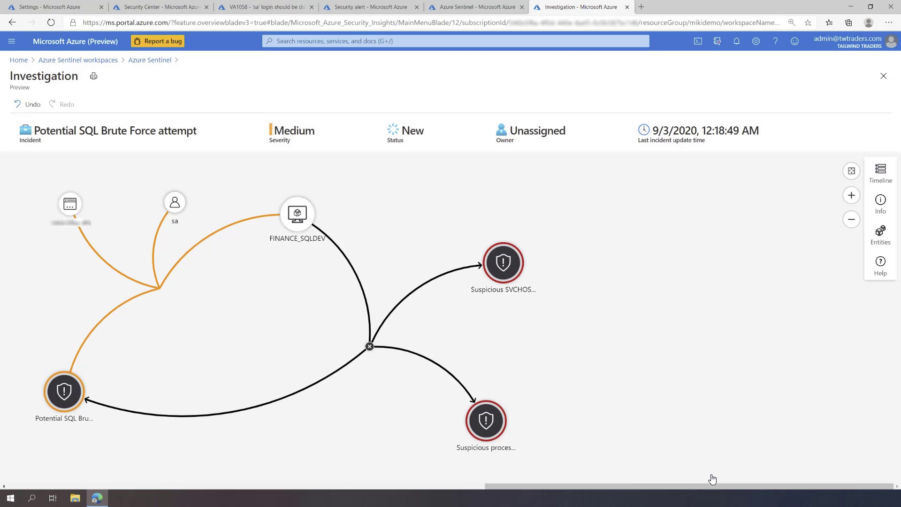
Step: Show the incident's three-alert timeline and highlight the Suspicious SVCHOST process alert
click(297, 214)
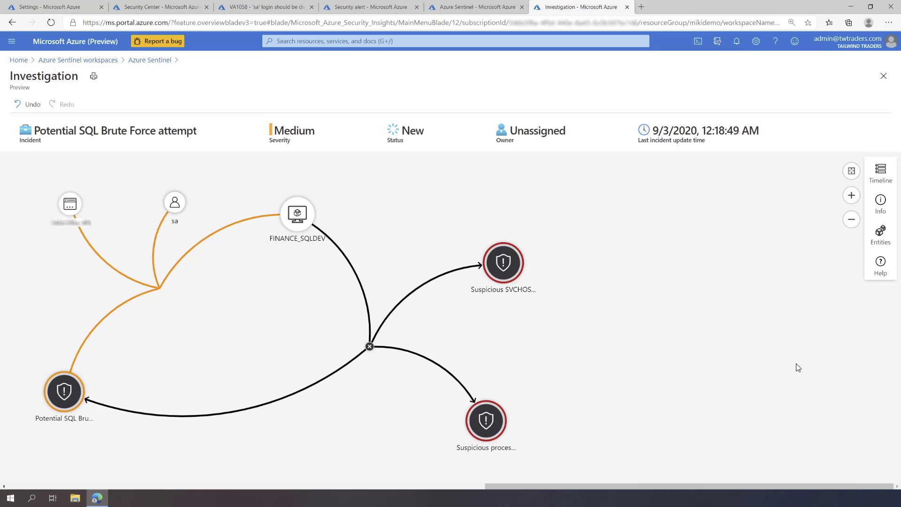
click(880, 172)
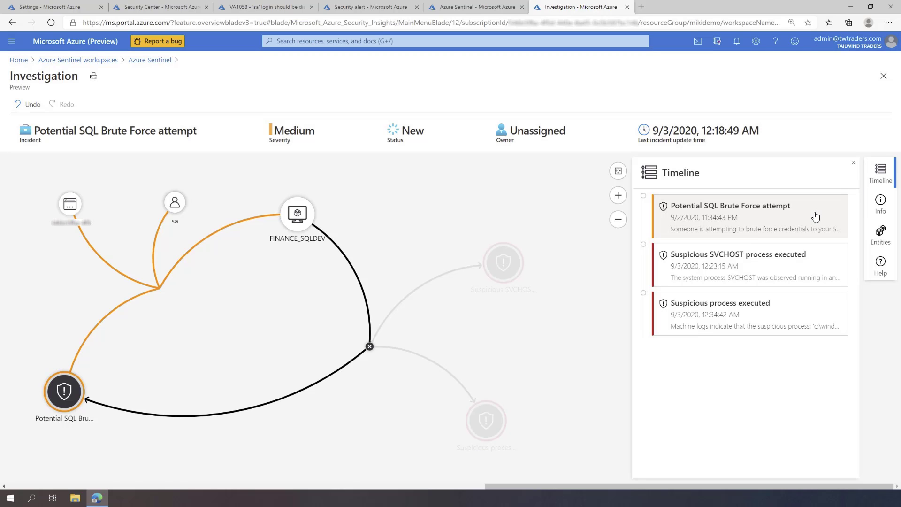
click(737, 254)
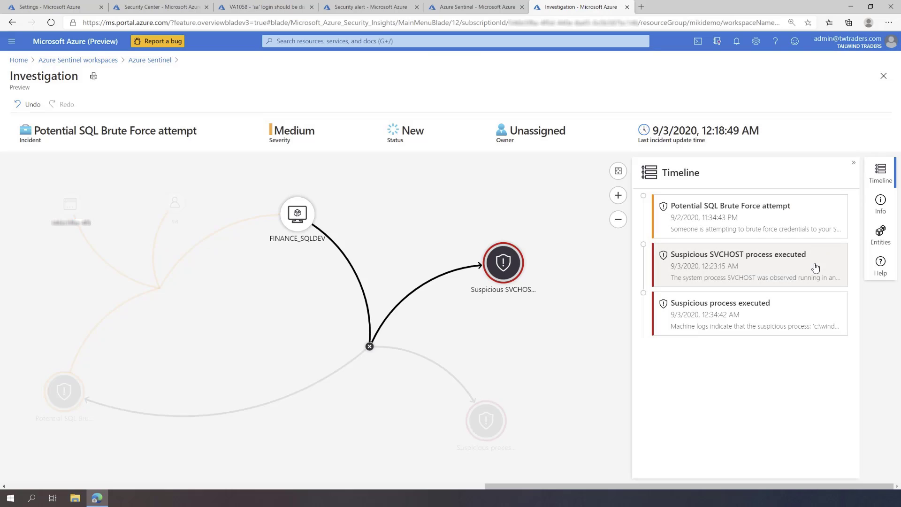